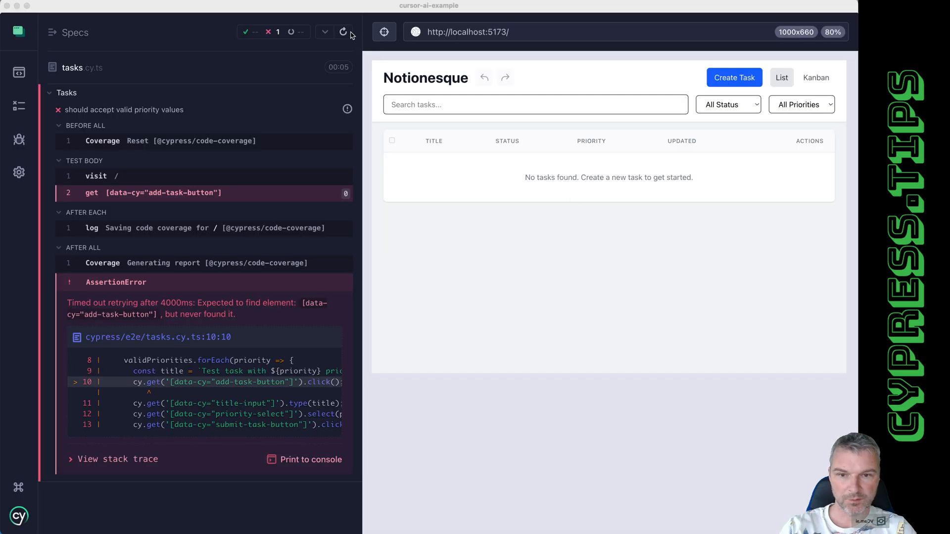
Run document.body.innerHTML in the browser console to dump the app page's markup.
left_click(344, 32)
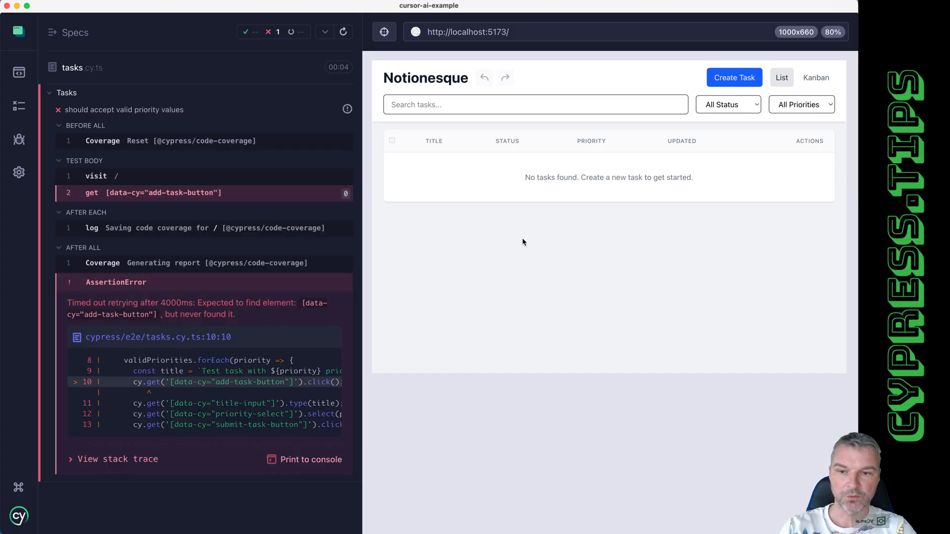
mouse_move(240, 317)
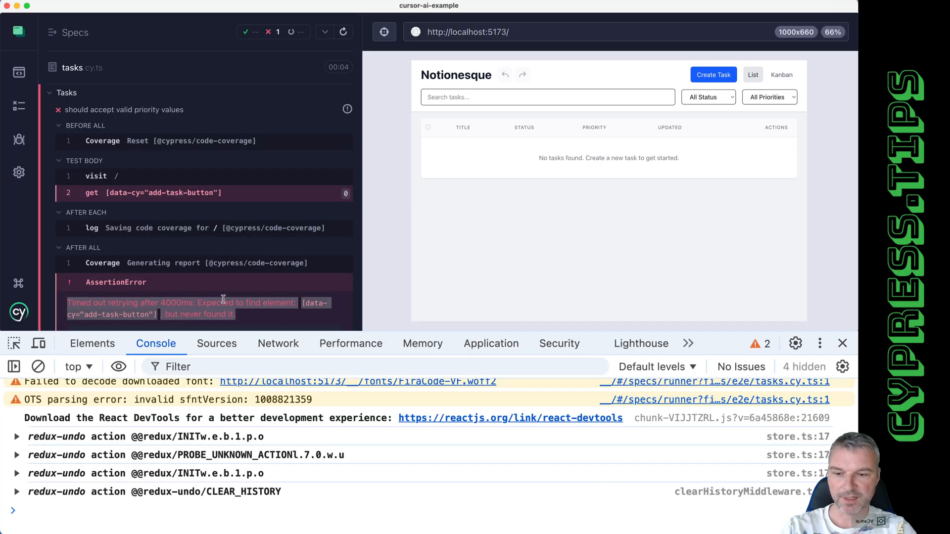
left_click(78, 366)
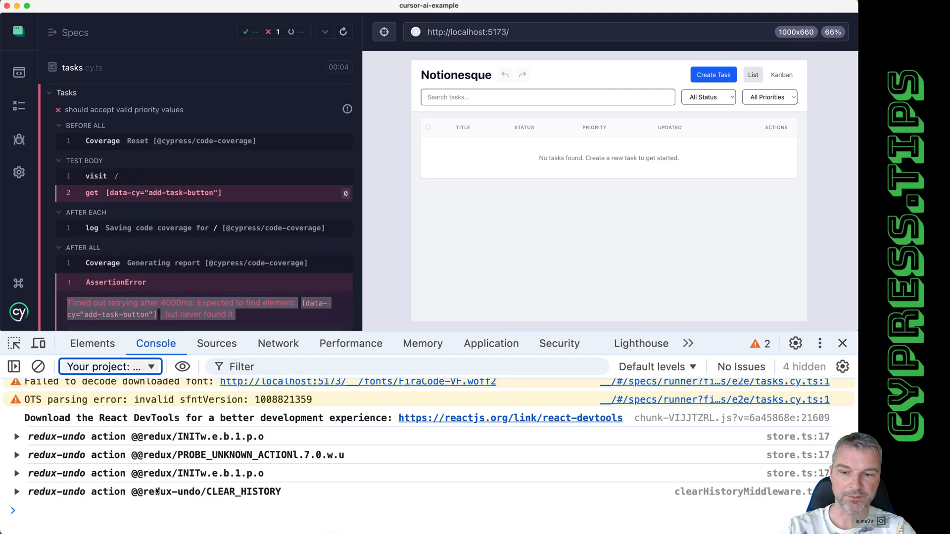
type("d")
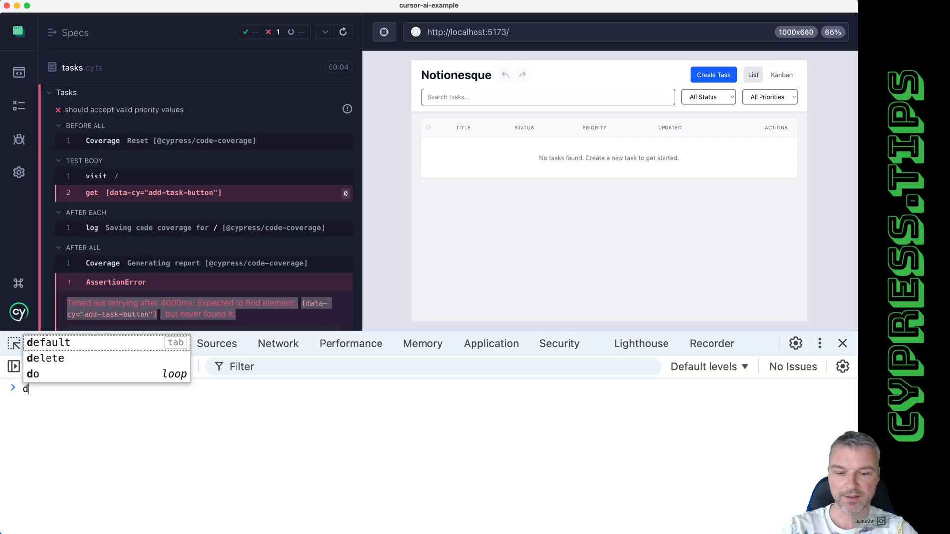
type("ocument.bod")
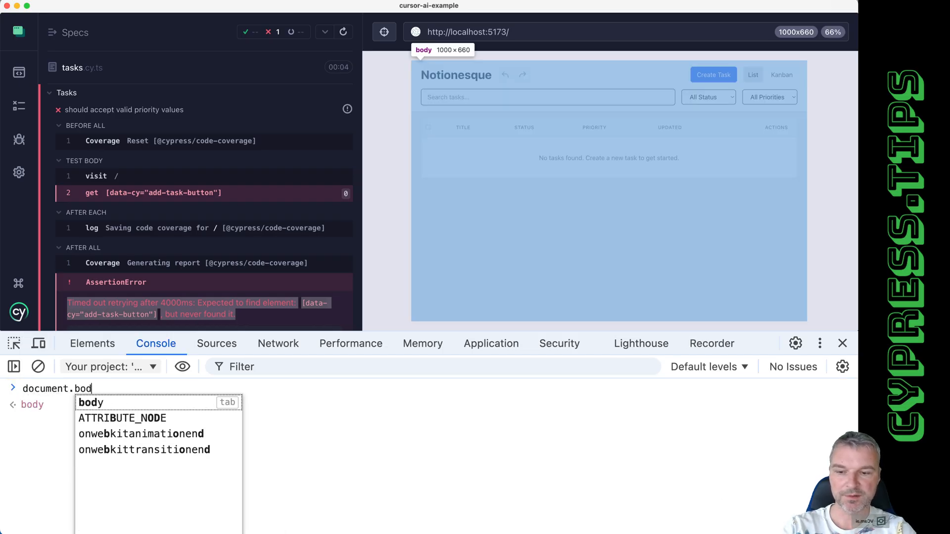
type("y.")
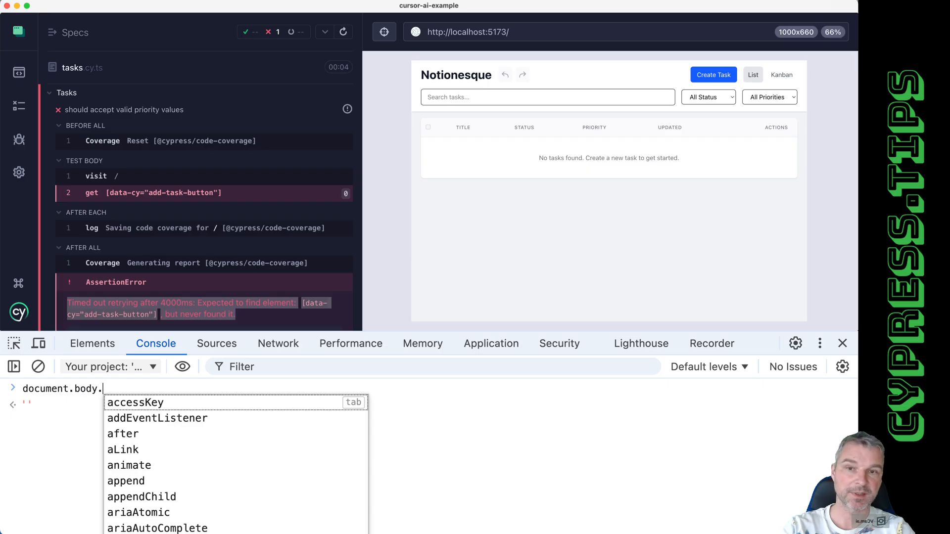
type("innerHTML")
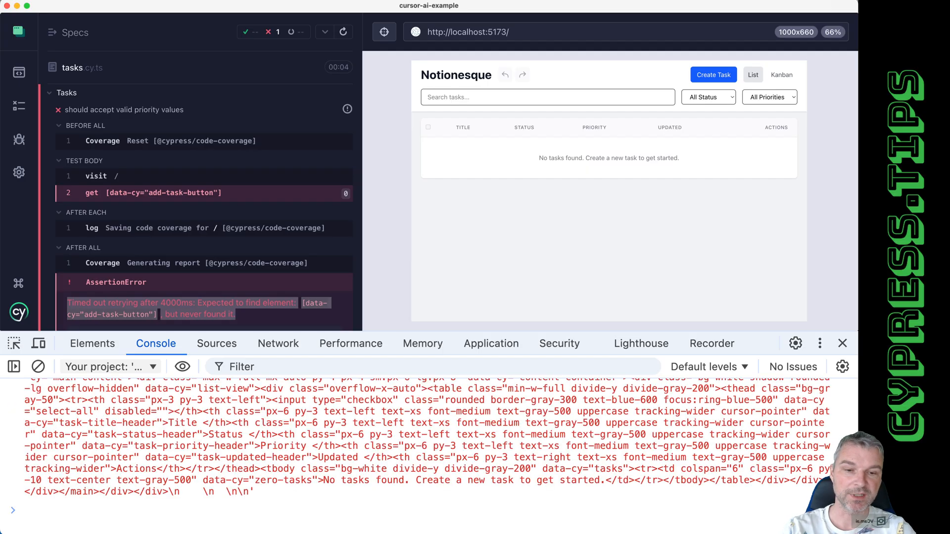
mouse_move(617, 245)
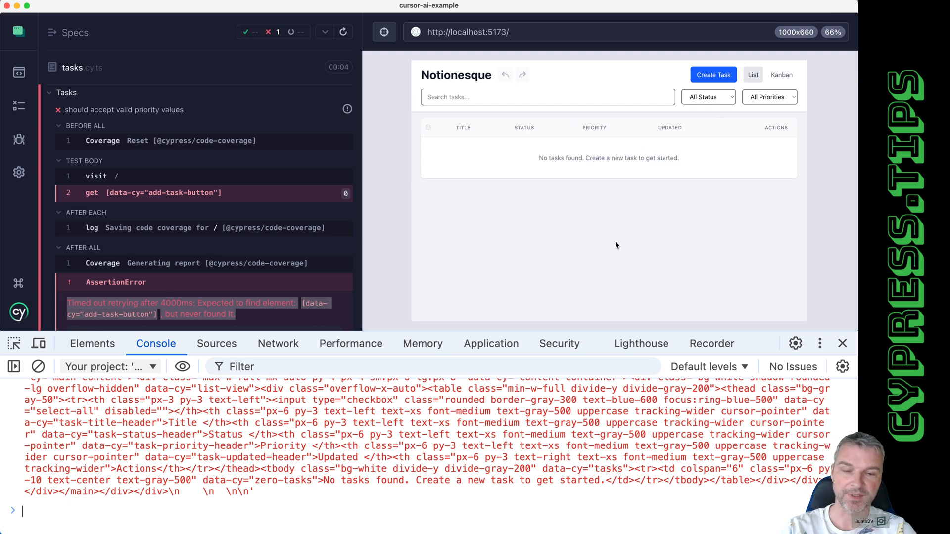
mouse_move(230, 507)
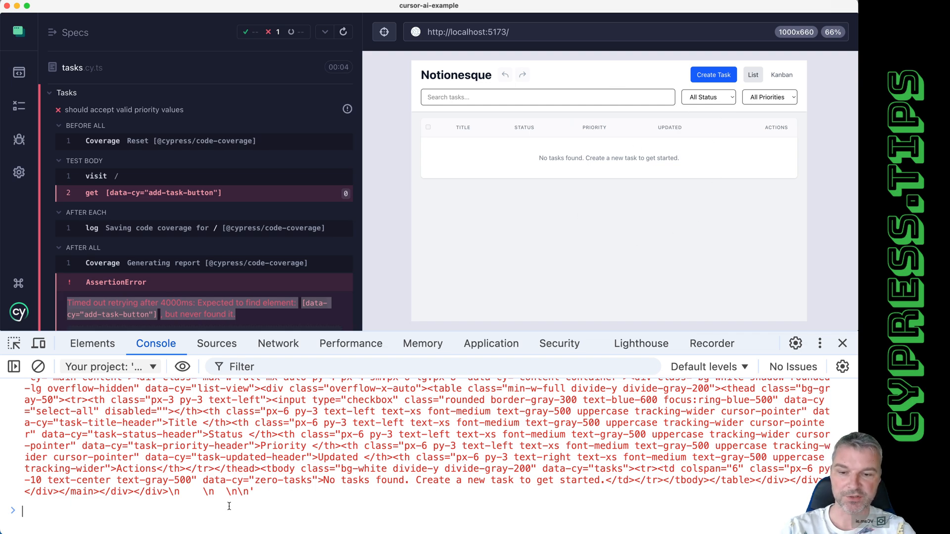
type("document.body.innerHTML")
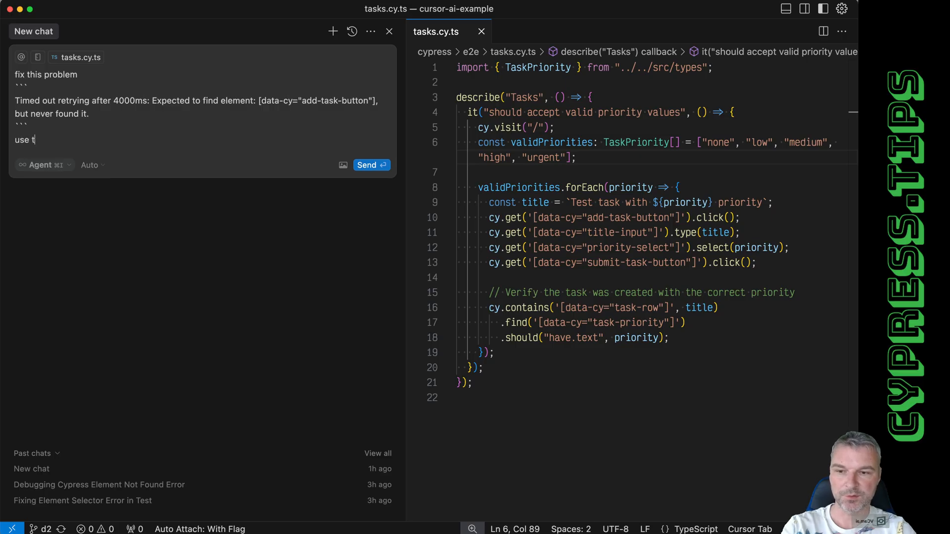
Ask the chat to 'use this html to find the problem' with the add-task-button timeout error.
type("his html to find")
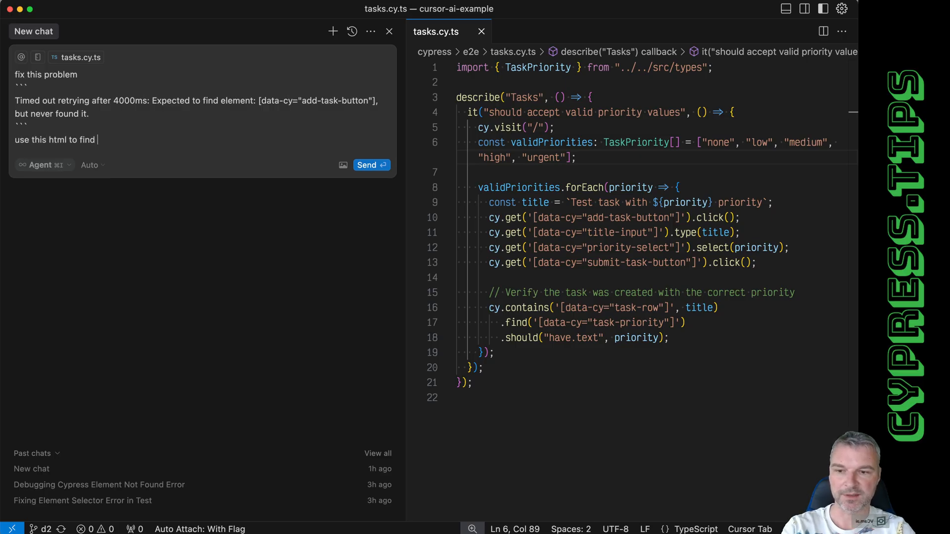
type("the problem")
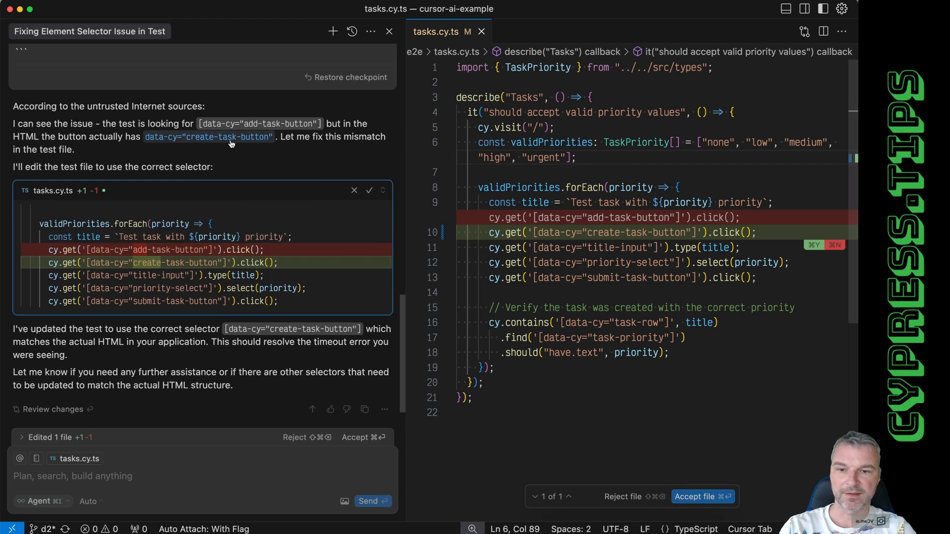
mouse_move(199, 151)
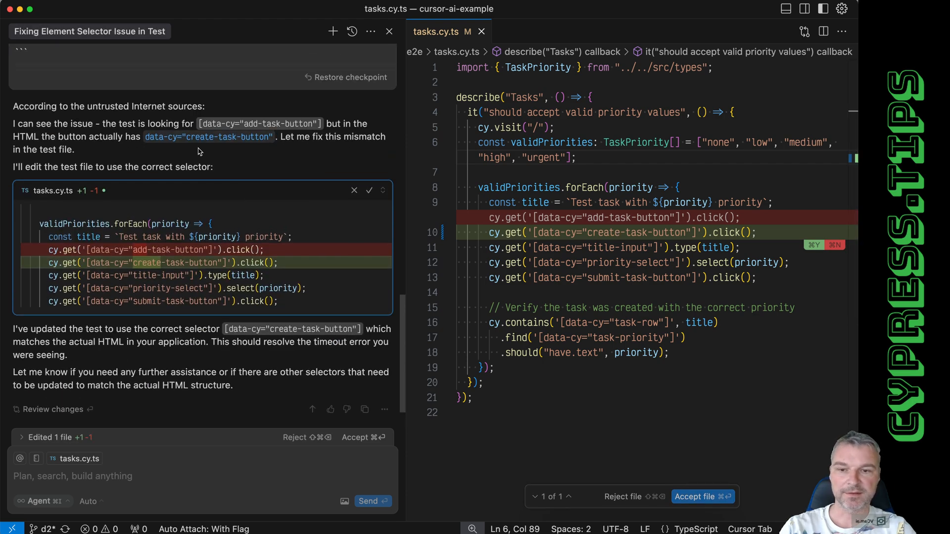